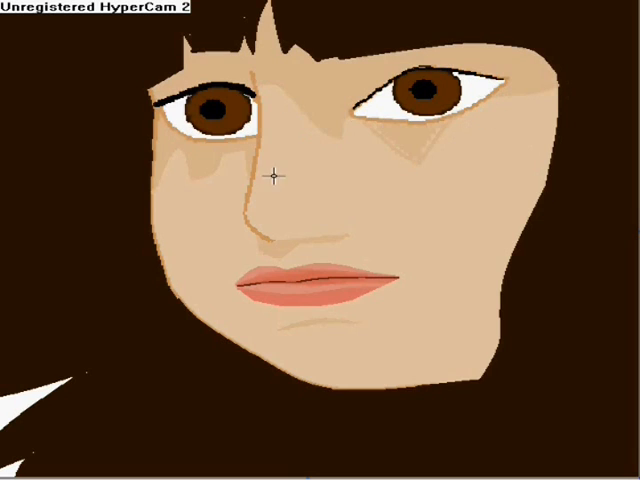
{"action": "mouse_move", "coordinate": [322, 136]}
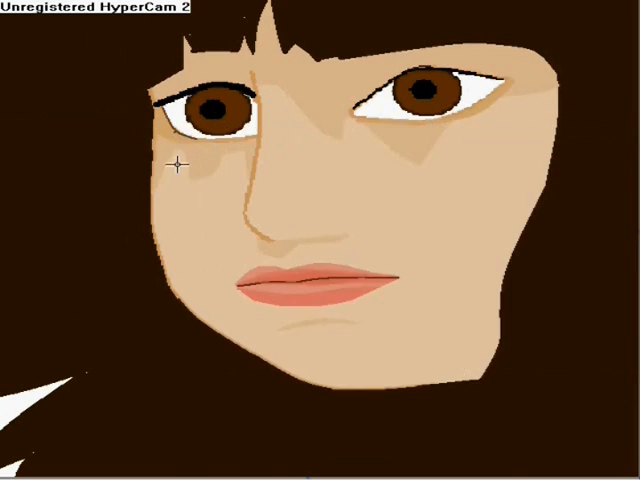
{"action": "mouse_move", "coordinate": [222, 140]}
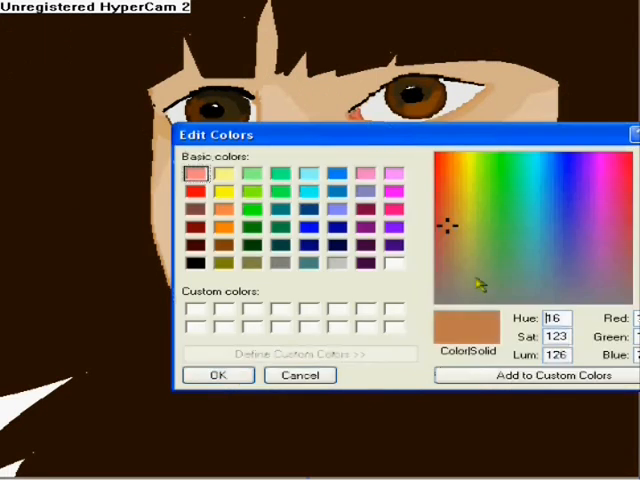
Step: Confirm the custom medium brown (Hue 16, Sat 123, Lum 126) as the painting colour
{"action": "left_click", "coordinate": [216, 376]}
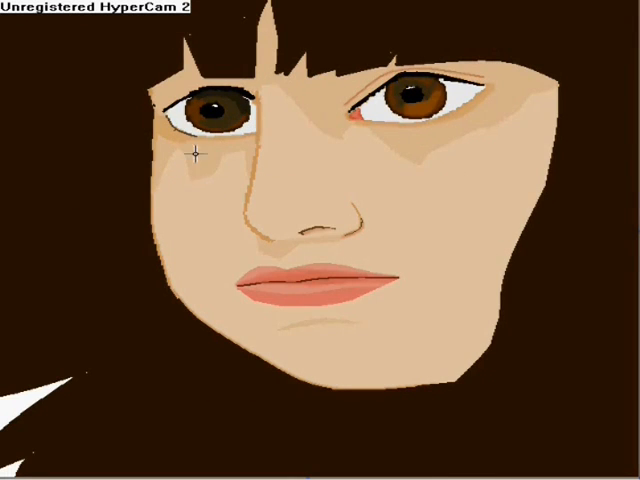